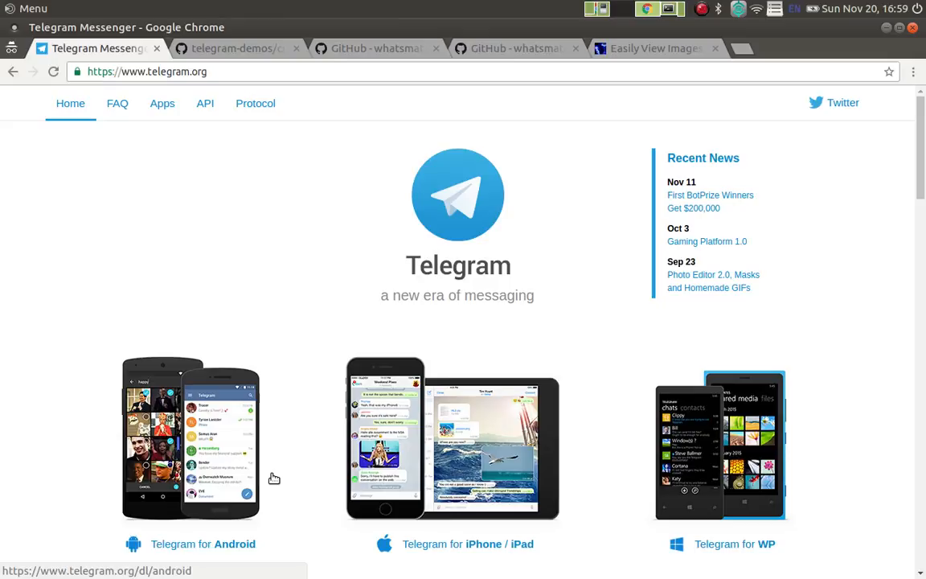
mouse_move(361, 337)
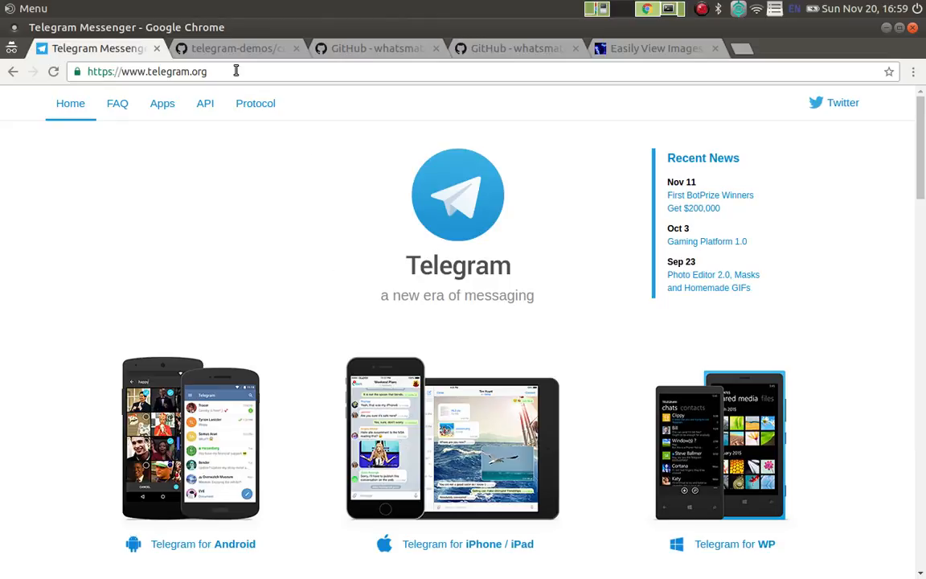
Switch to the cute-girl.jpg tab and scroll through the sample photo
click(234, 48)
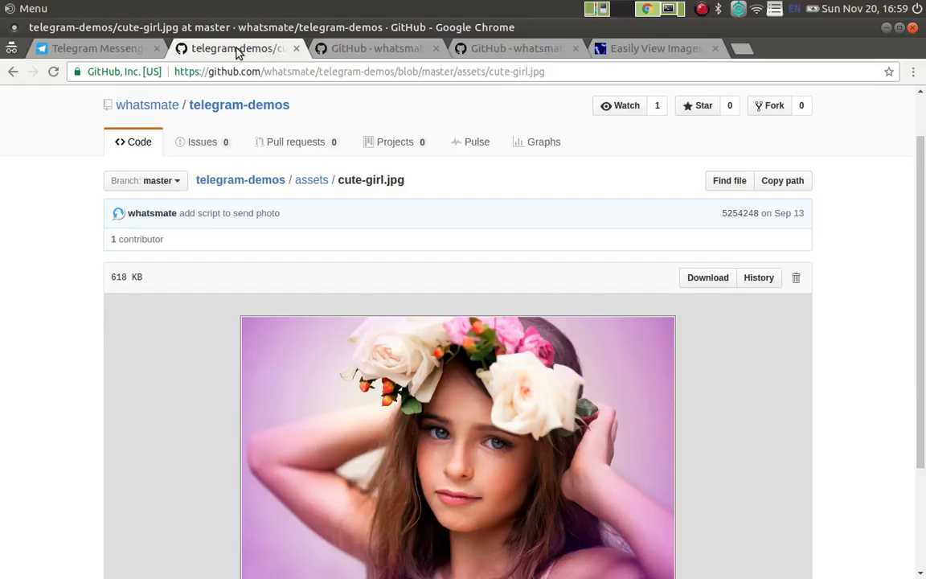
scroll(down, 3)
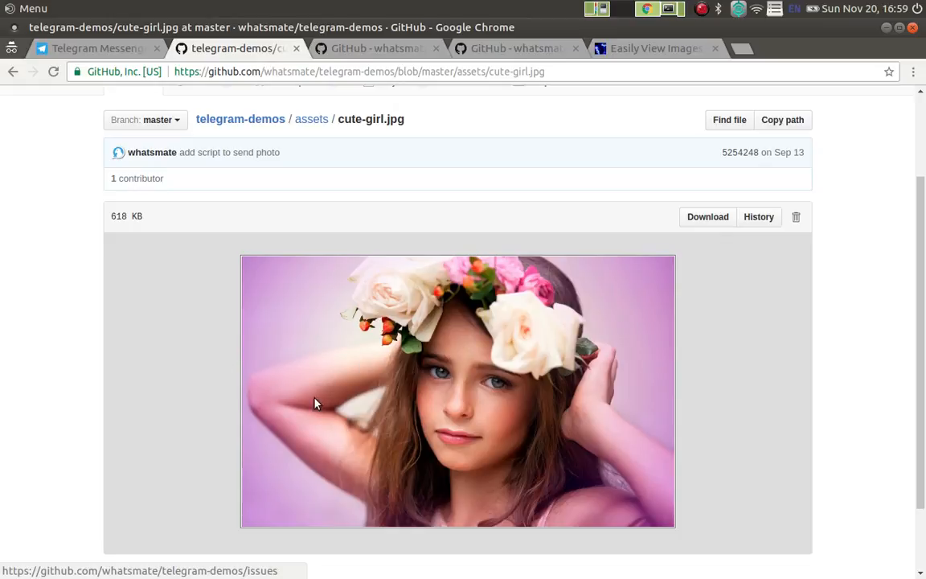
mouse_move(327, 427)
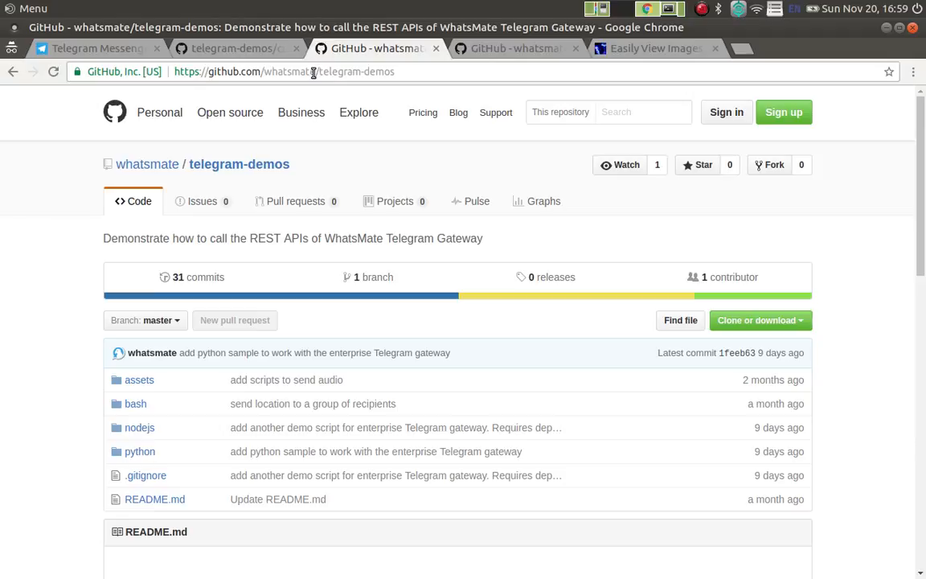
Copy the telegram-demos 'Download ZIP' link address from the 'Clone or download' menu
click(284, 71)
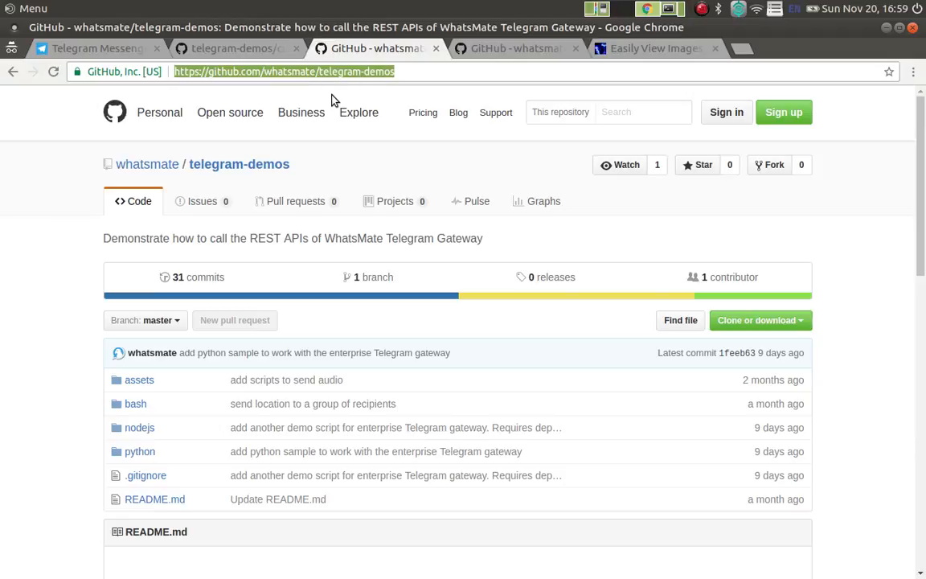
mouse_move(225, 179)
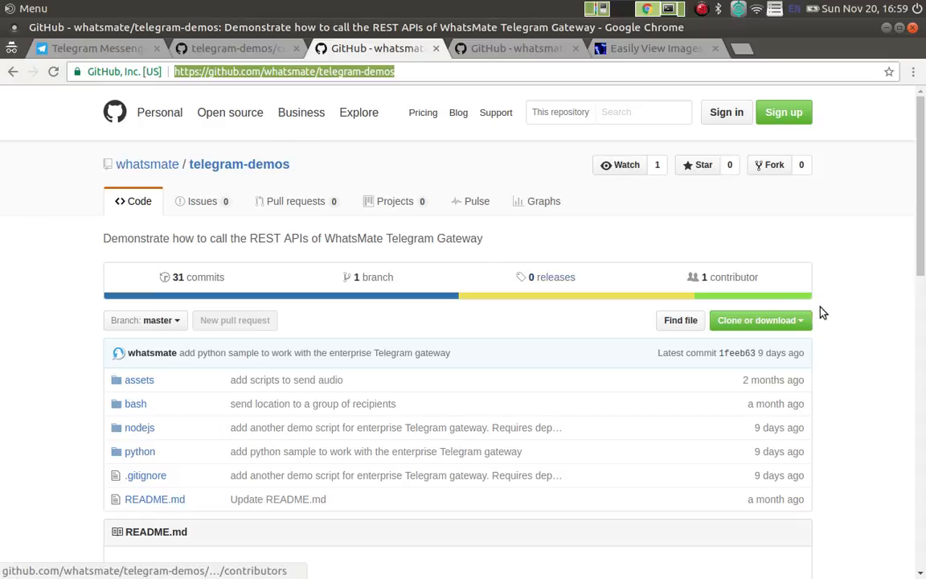
click(756, 320)
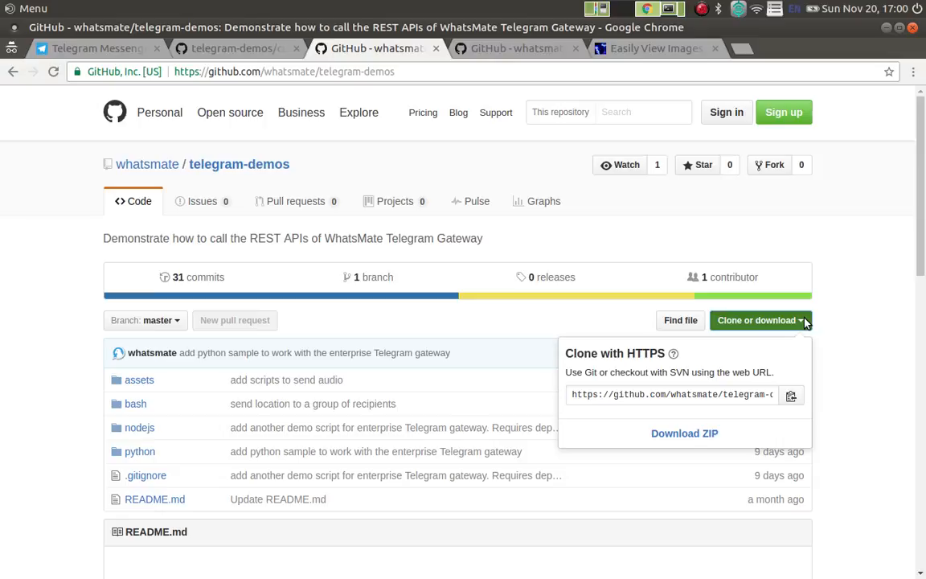
mouse_move(680, 491)
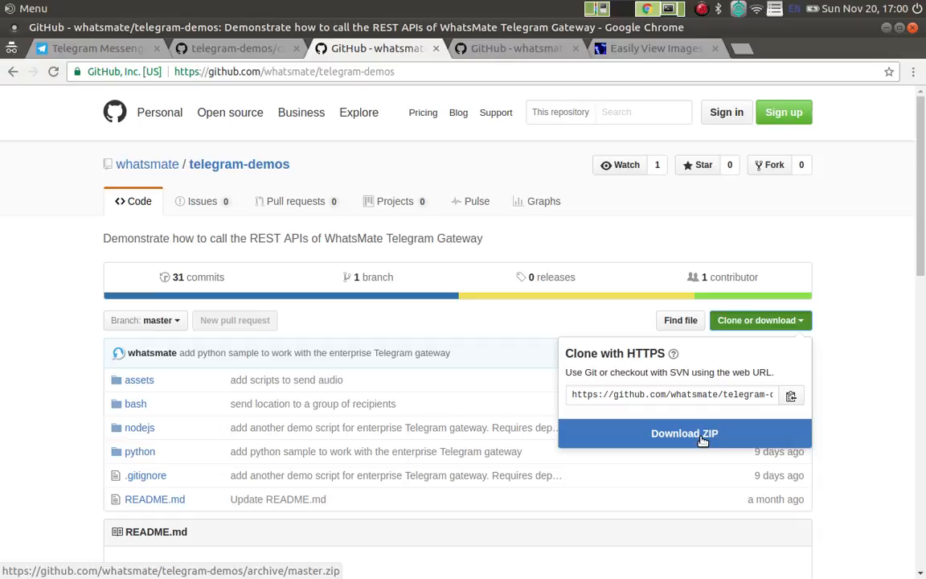
right_click(684, 434)
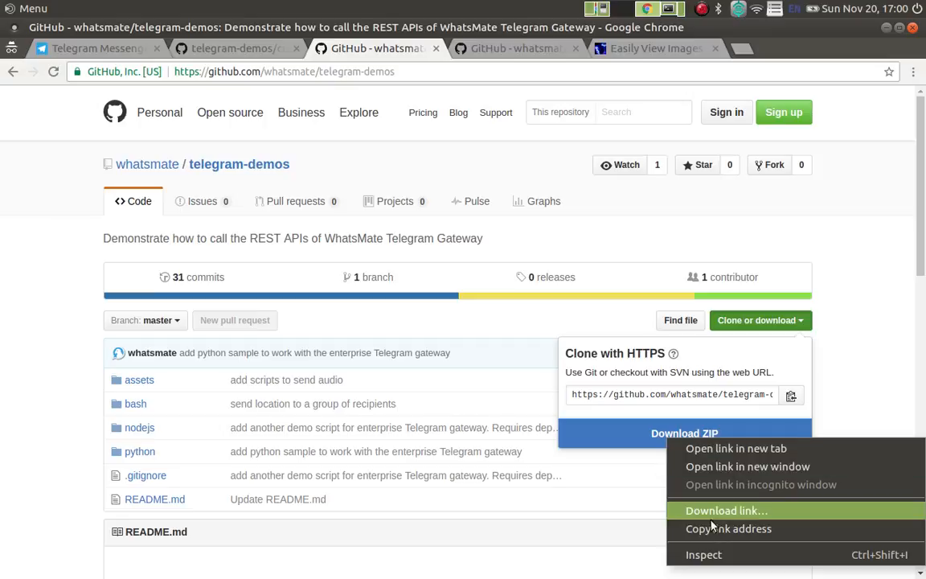
mouse_move(728, 528)
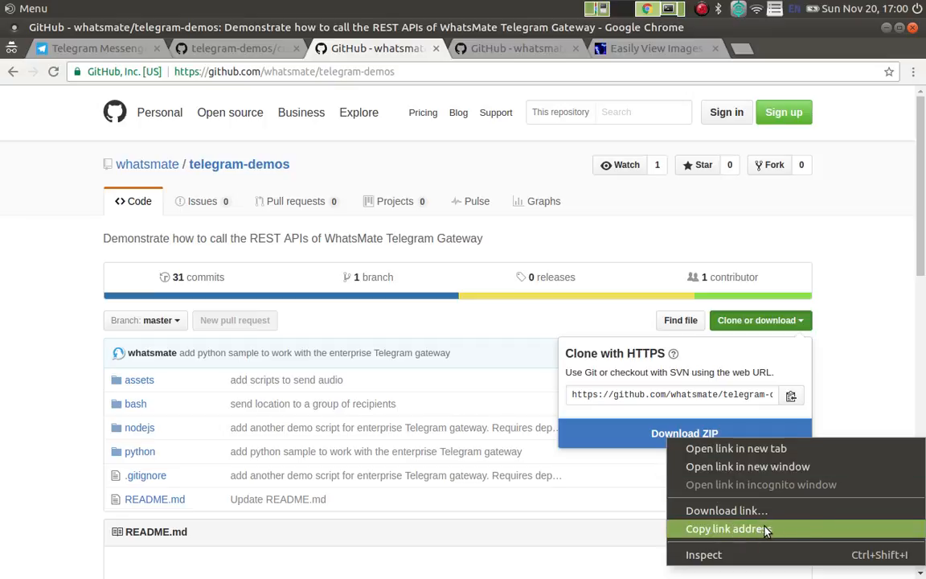
click(727, 529)
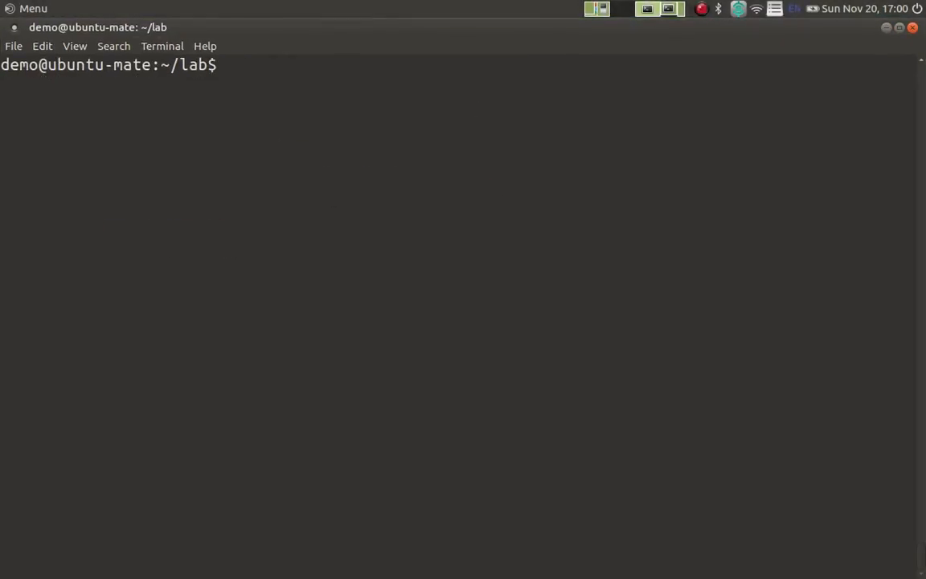
Download master.zip with wget, unzip it, and enter telegram-demos-master/
text(wget https://github.com/whatsmate/telegram-demos/archive/master.zip^C)
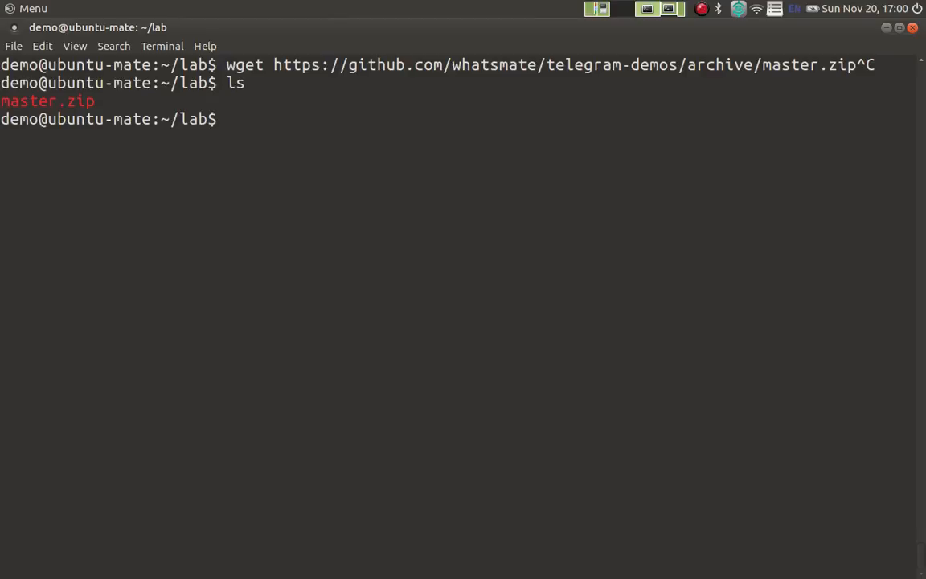
text(unzip)
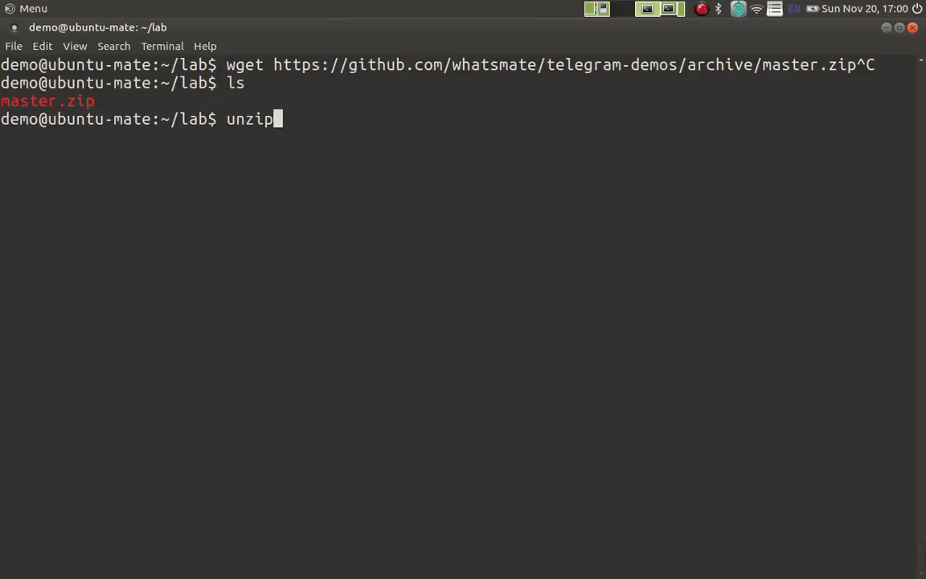
text(master.zip)
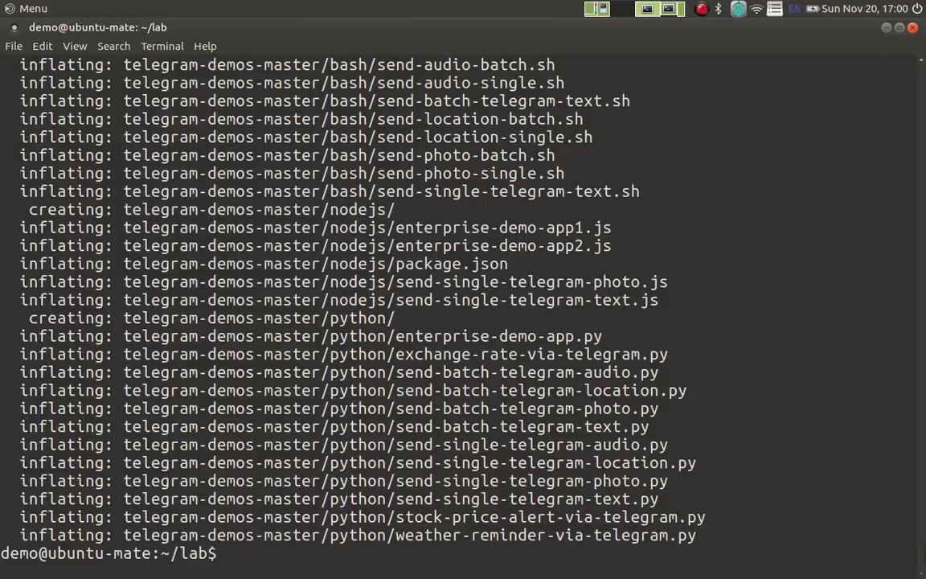
text(cd)
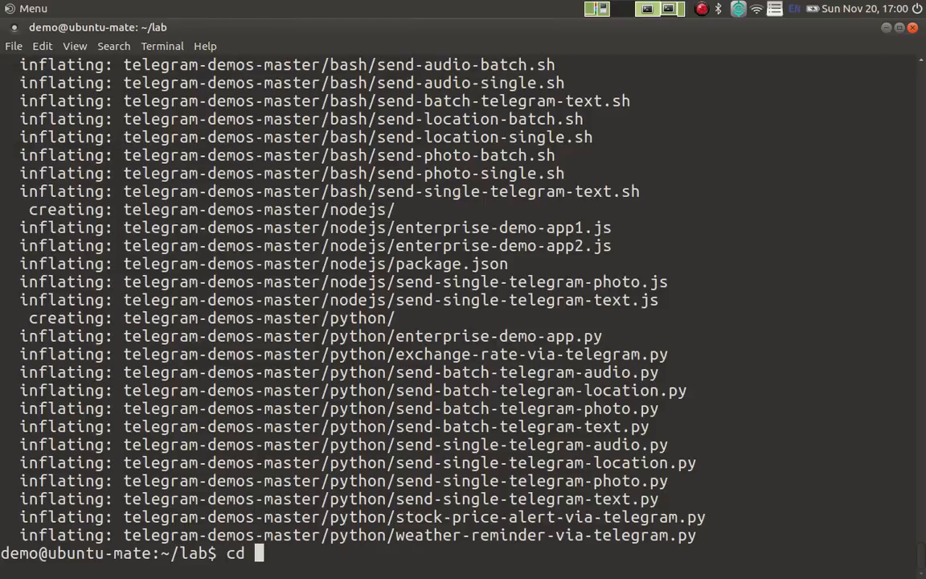
text(telegram-demos-master/)
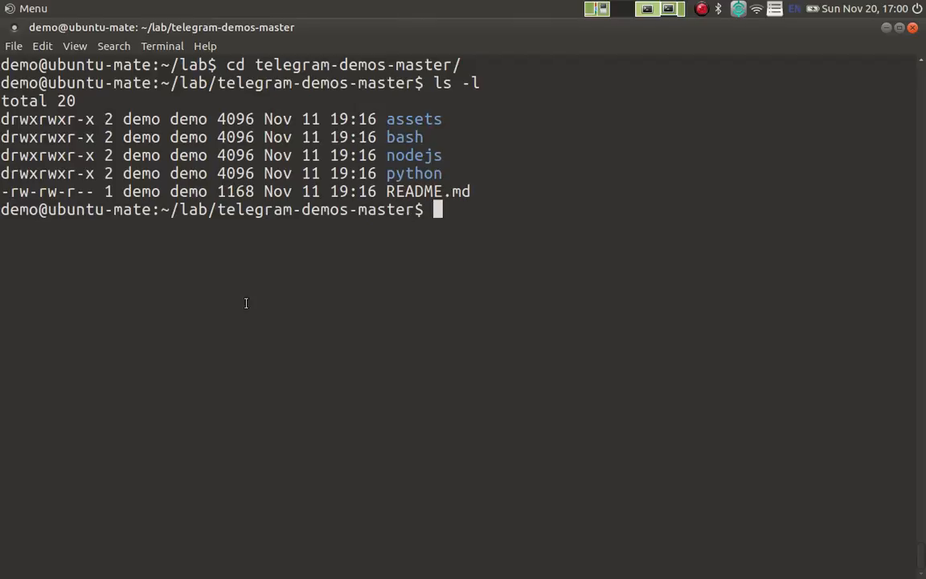
mouse_move(437, 162)
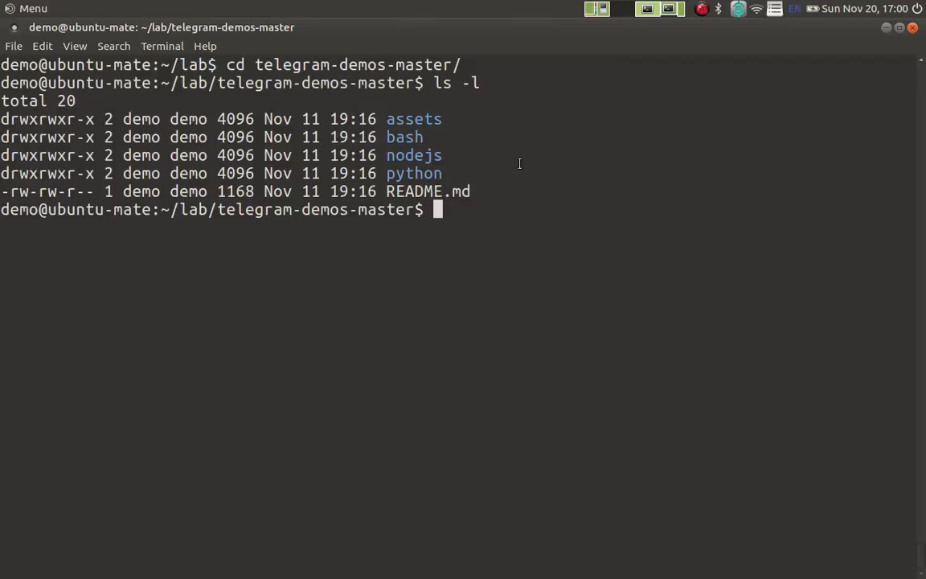
Enter the python folder, list its scripts, and open send-single-telegram-photo.py in vi
text(cd)
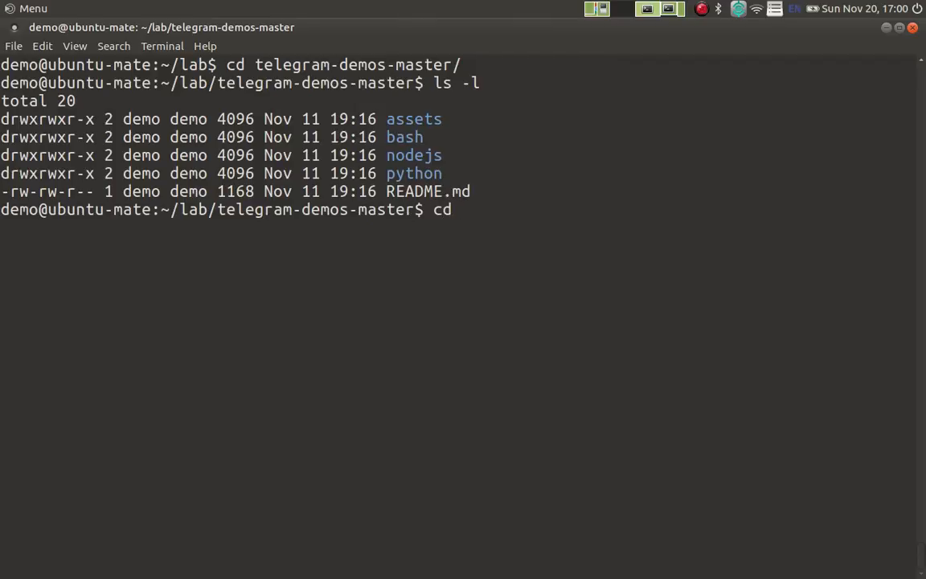
text(python/)
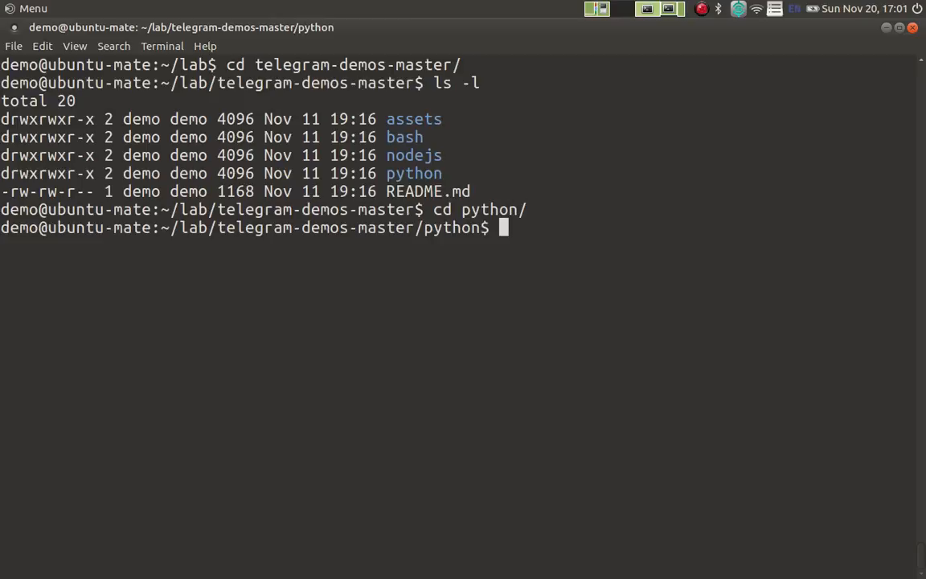
text(ls -l)
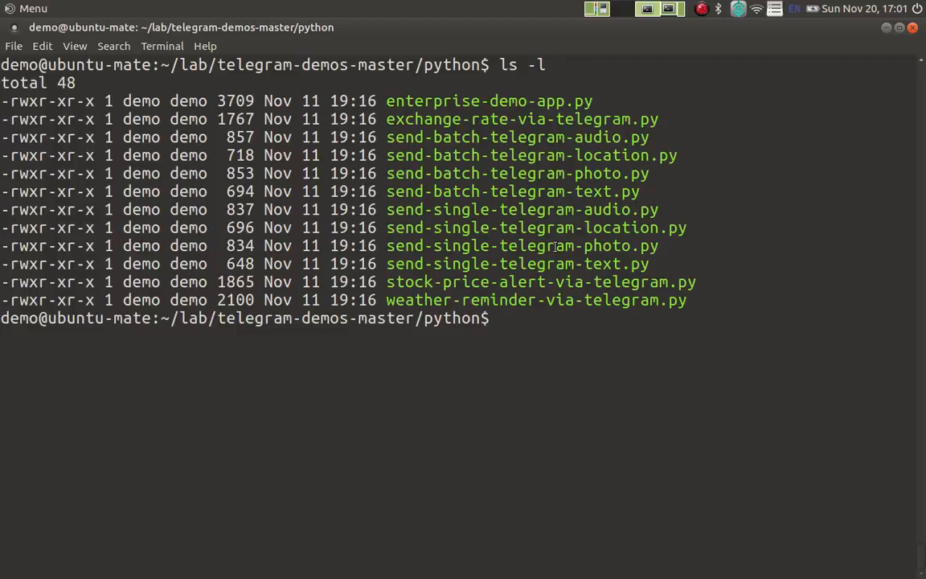
double_click(521, 246)
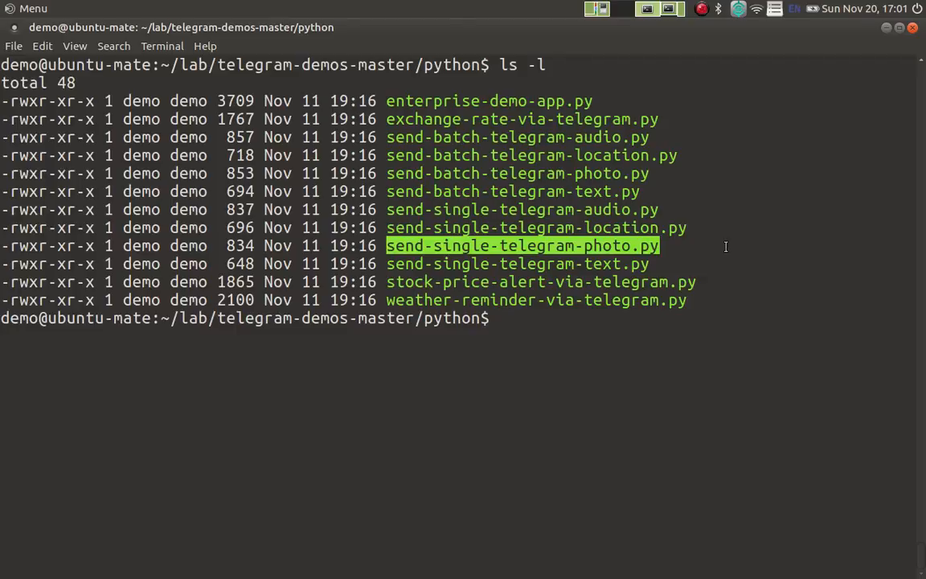
text(https://github.com/whatsmate/telegram-demos/archive/master.zip)
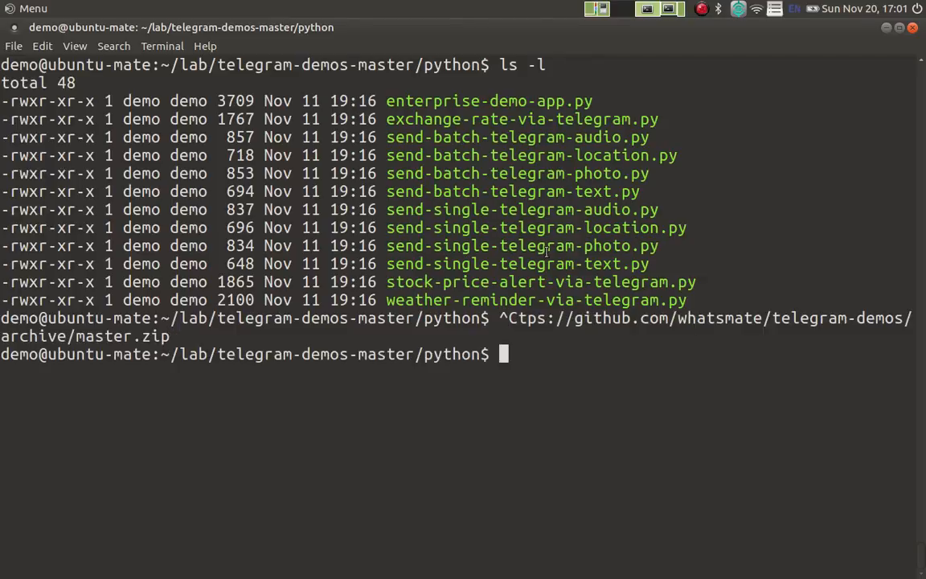
double_click(521, 246)
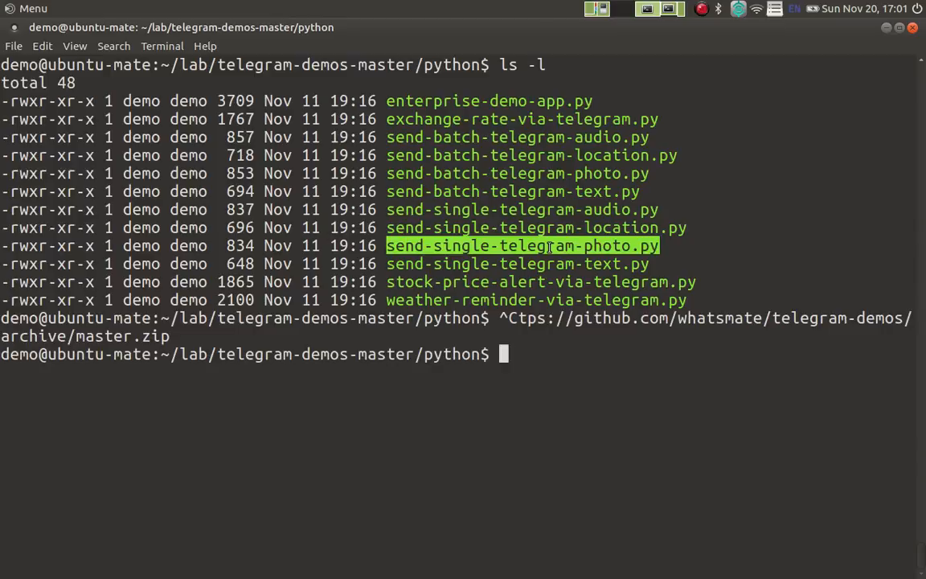
text(vi send-single-telegram-photo.py)
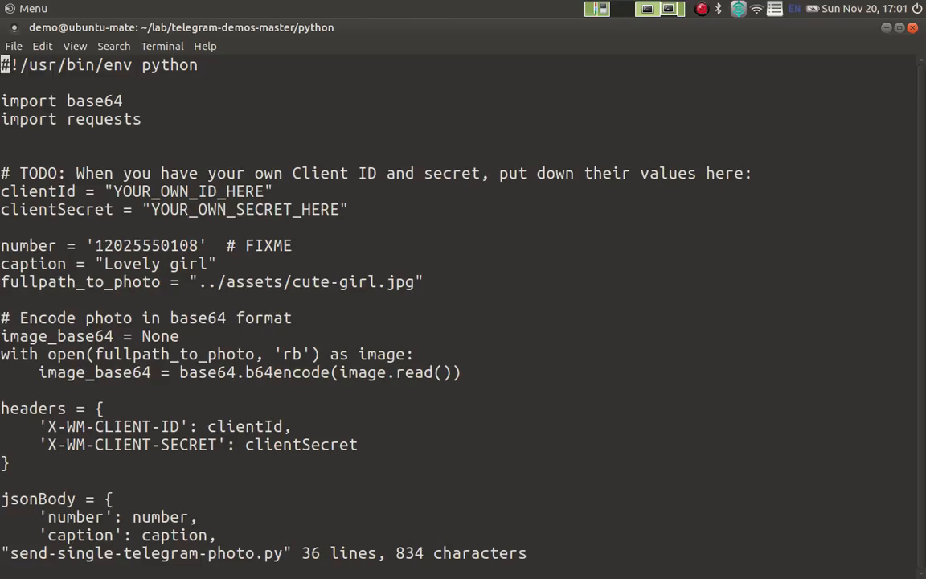
Turn on line numbers, enter recipient number 123123, and add 'little' to the caption
text(:set nu)
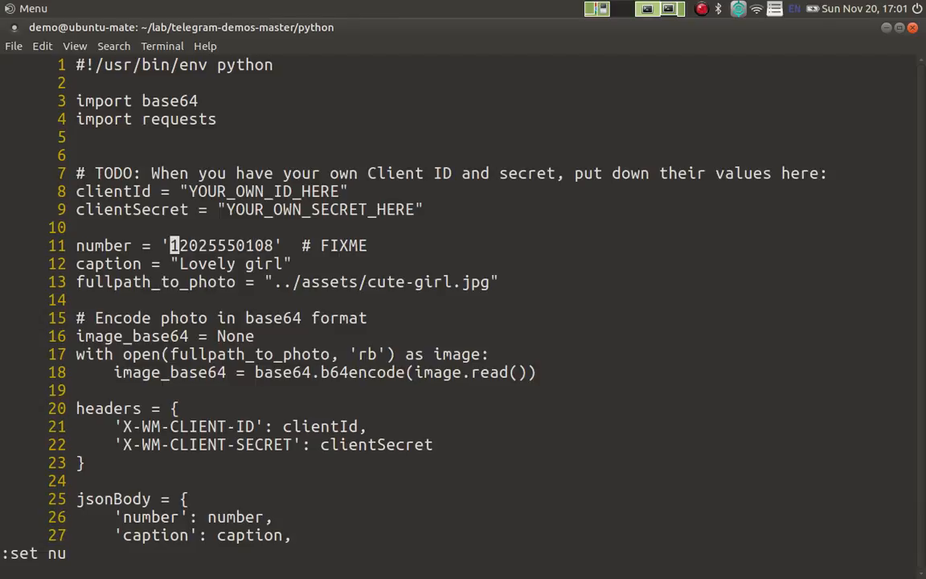
text(1231232323)
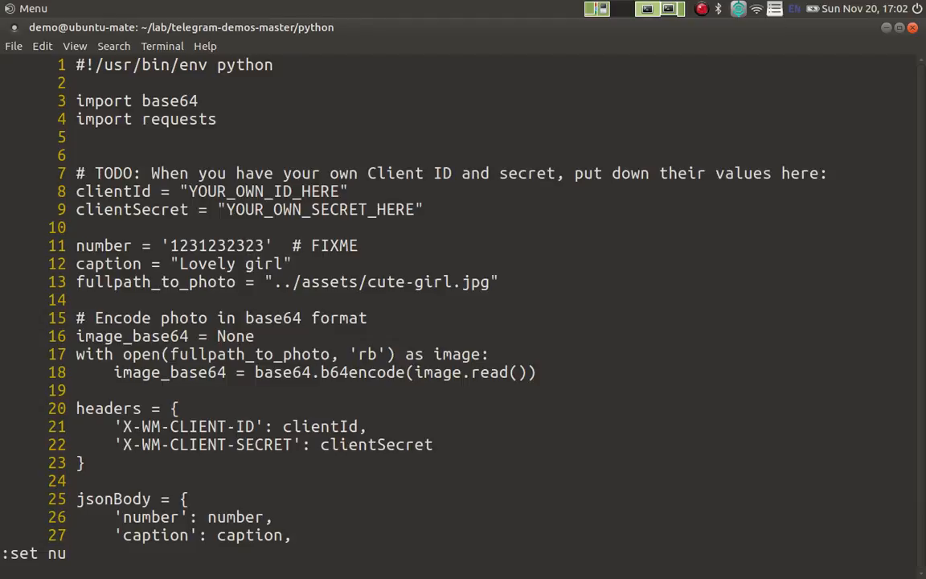
text(little)
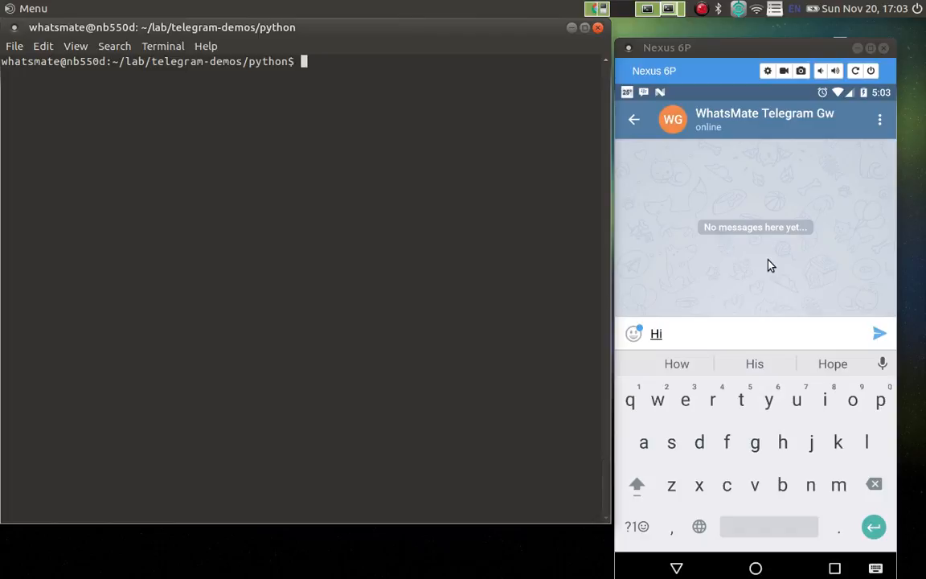
Send the typed 'Hi' message to WhatsMate Telegram Gw in the emulator
click(878, 332)
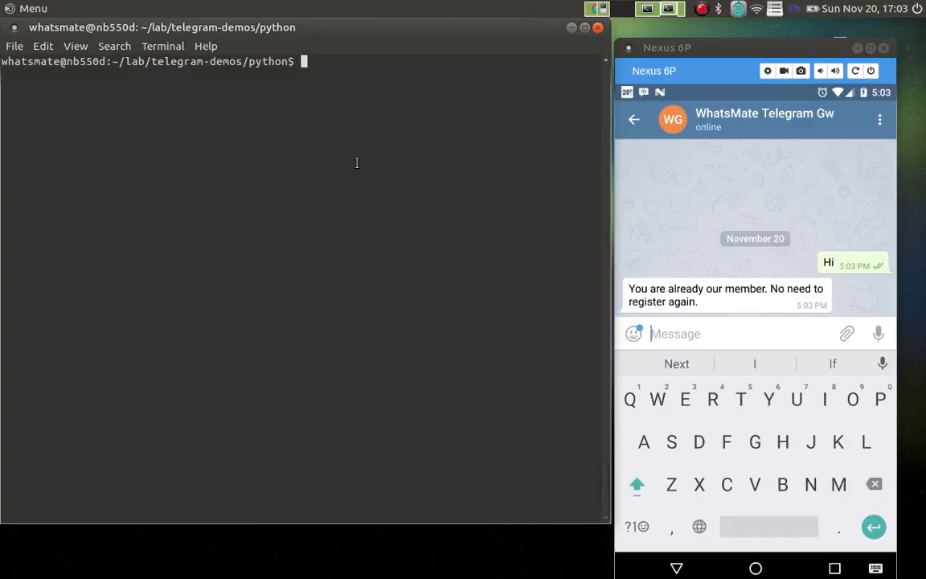
Run python send-single-telegram-photo.py and check the phone for the 'Lovely little girl' photo
text(python send-single-telegram-photo.py)
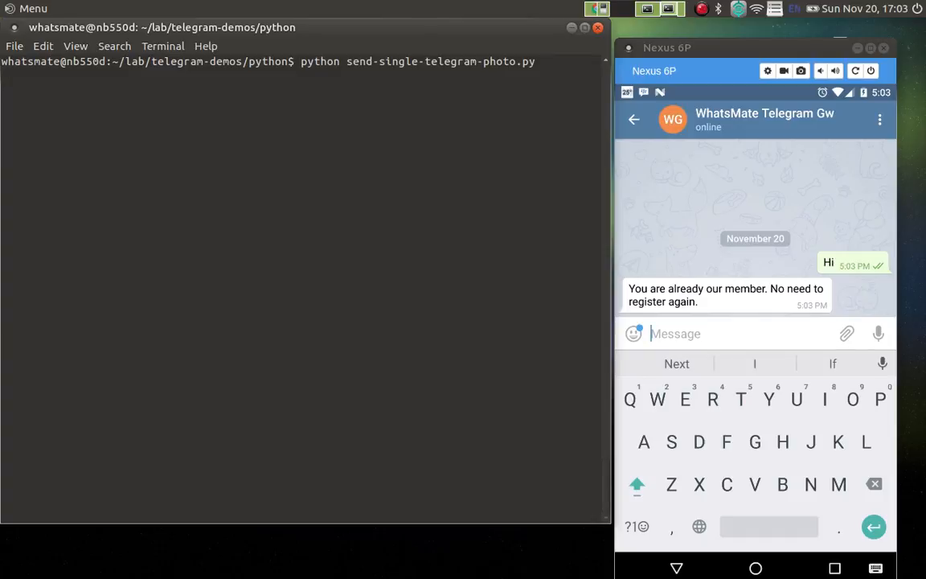
key(Return)
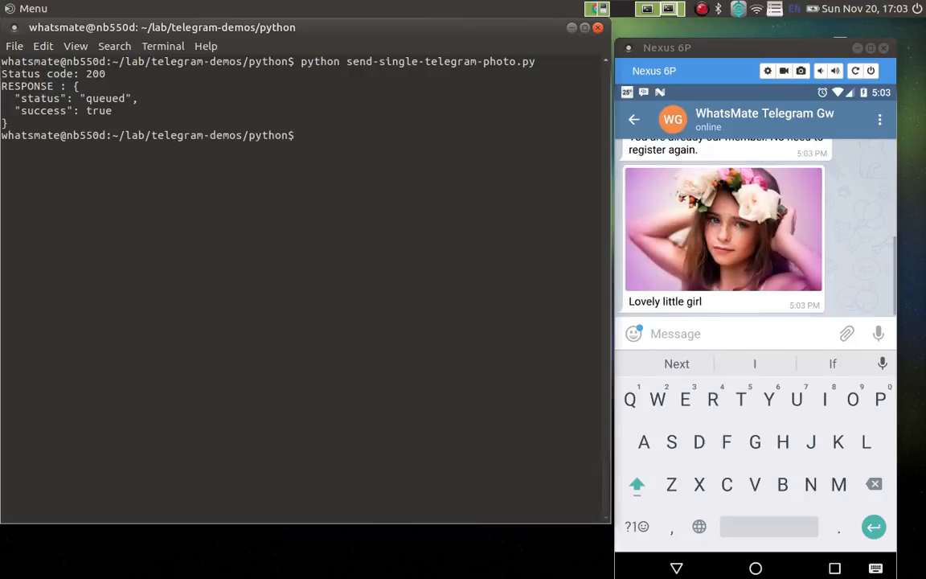
click(724, 333)
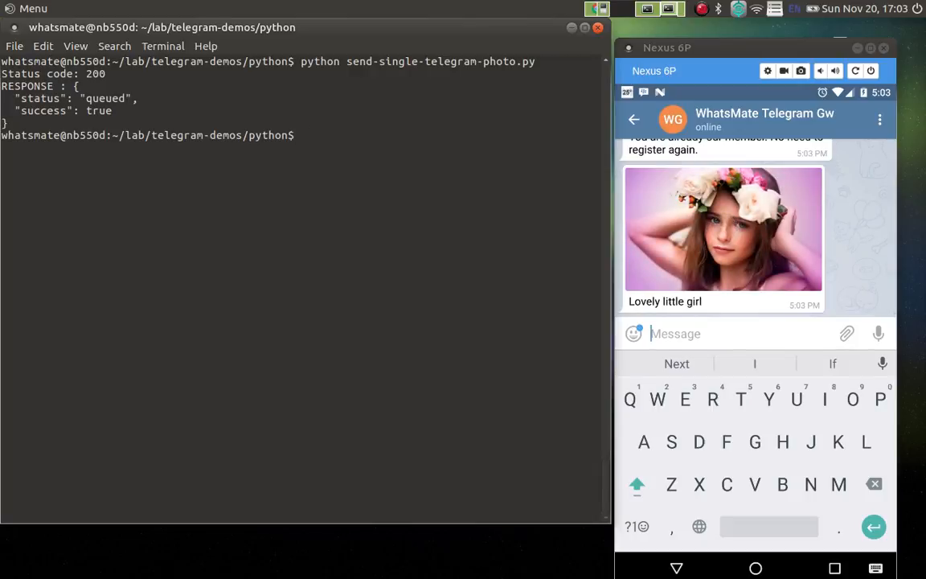